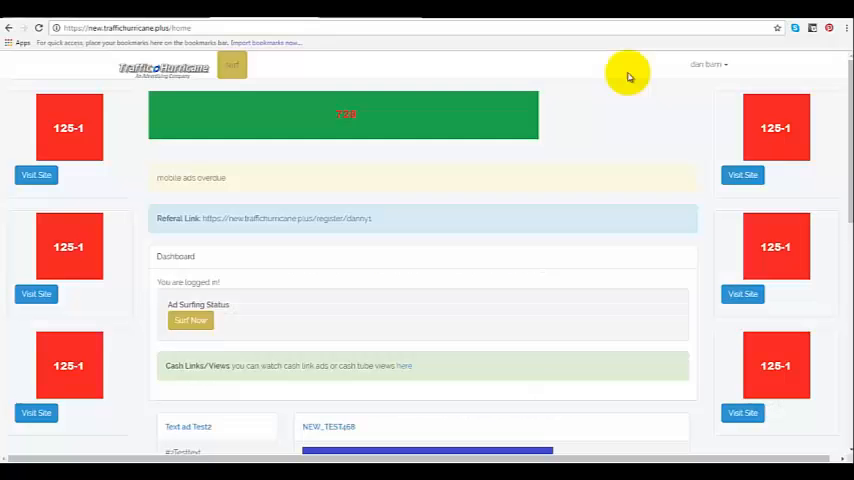
pyautogui.moveTo(628, 72)
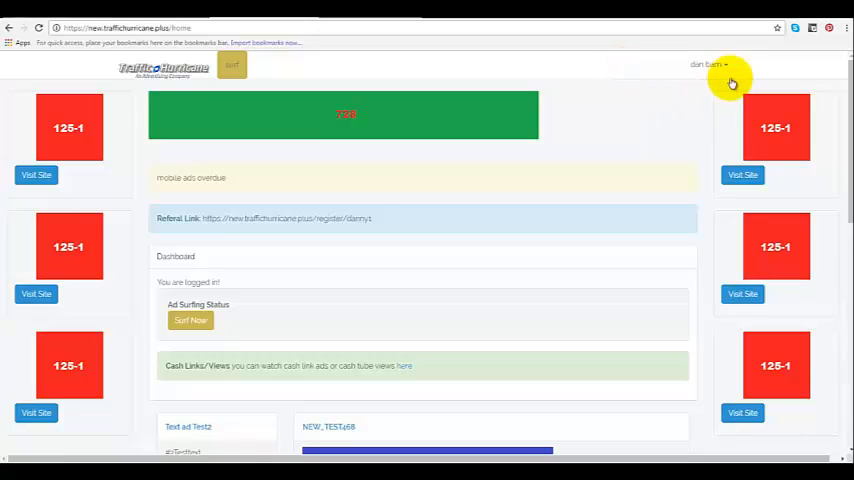
# - Expand the account name dropdown at the top right of the dashboard
pyautogui.click(705, 64)
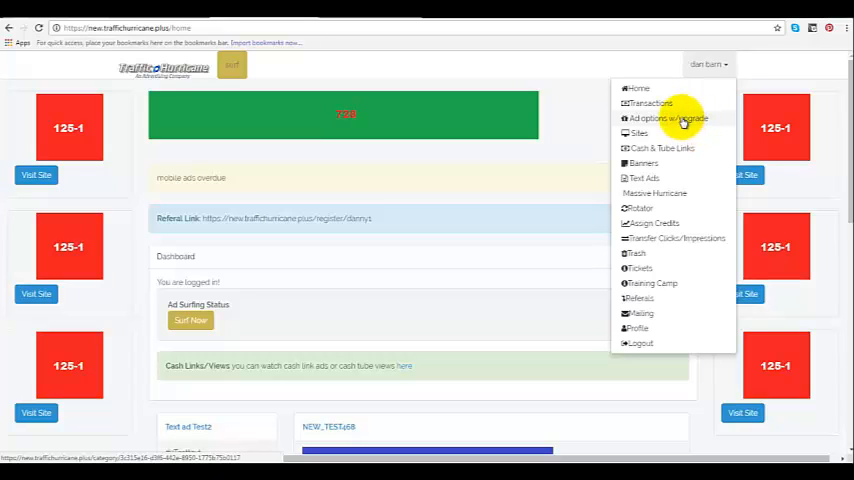
# - Go to Ad options w/upgrade and buy the Mobile Pack w/ Upgrade
pyautogui.click(667, 118)
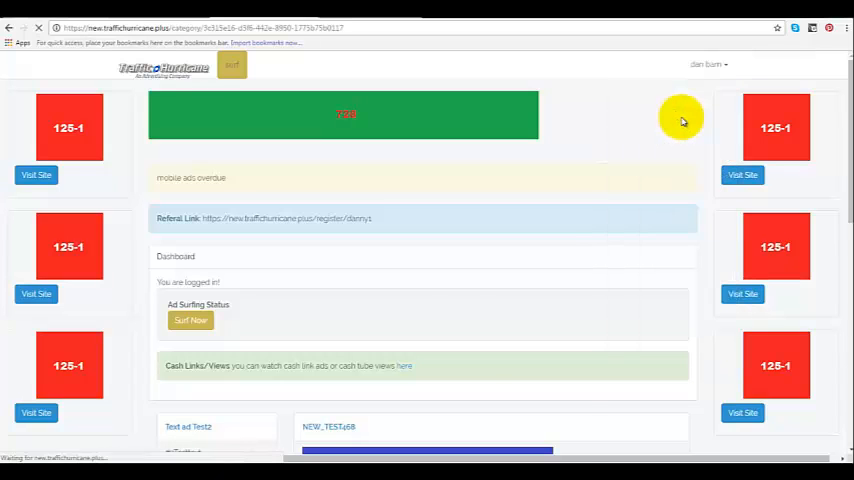
pyautogui.scroll(-3)
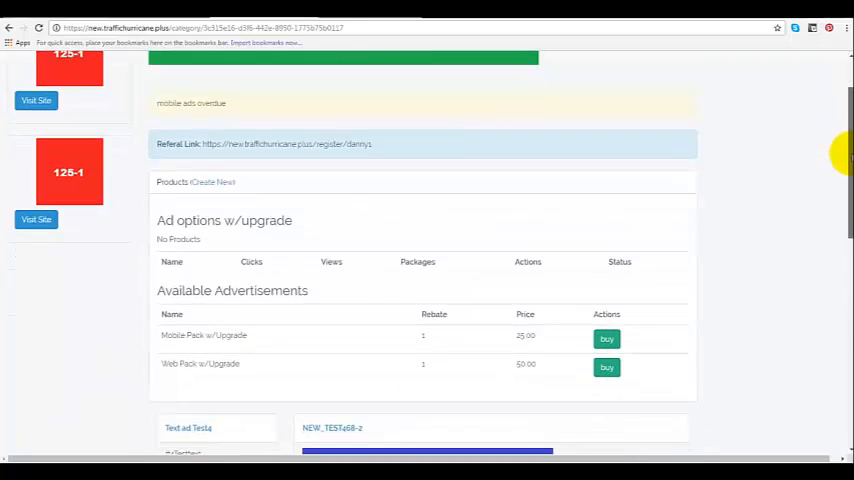
pyautogui.scroll(-3)
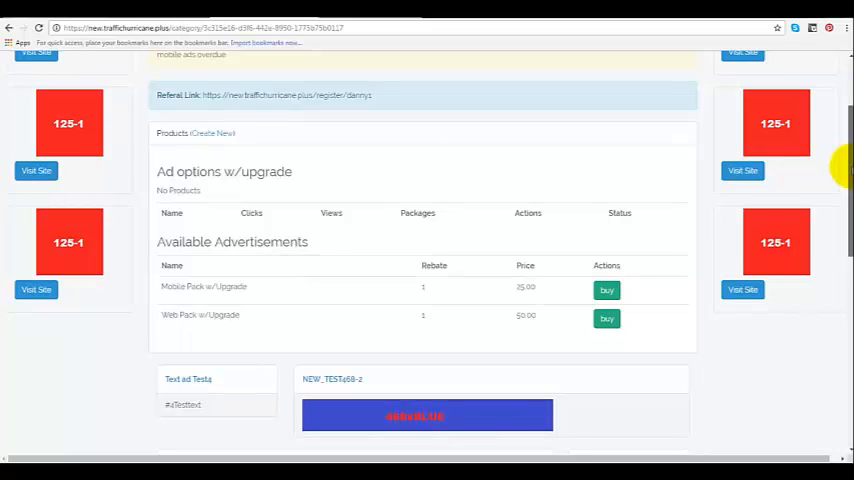
pyautogui.scroll(-3)
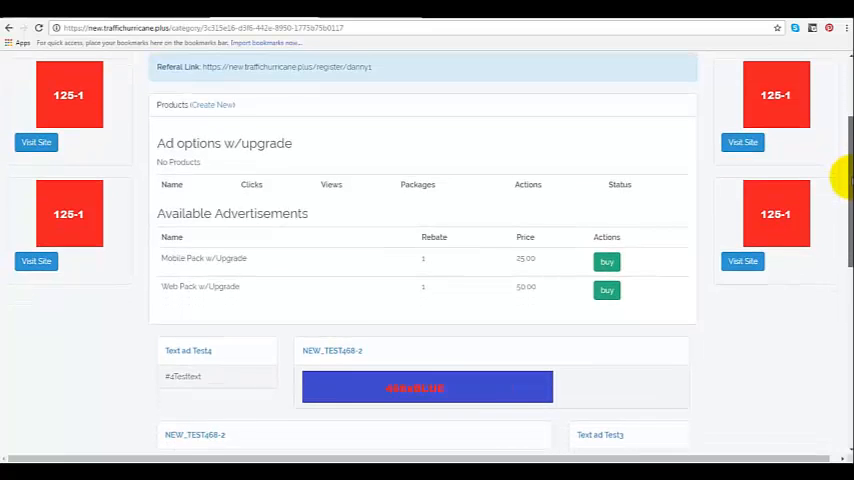
pyautogui.scroll(-3)
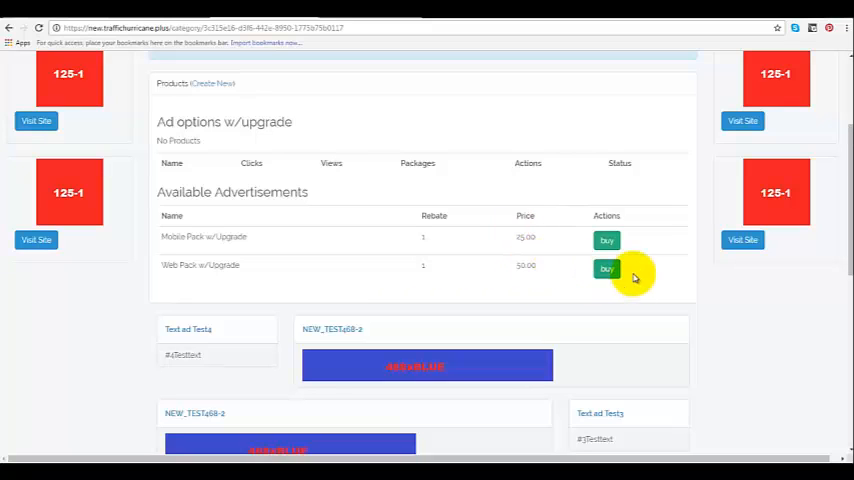
pyautogui.moveTo(660, 242)
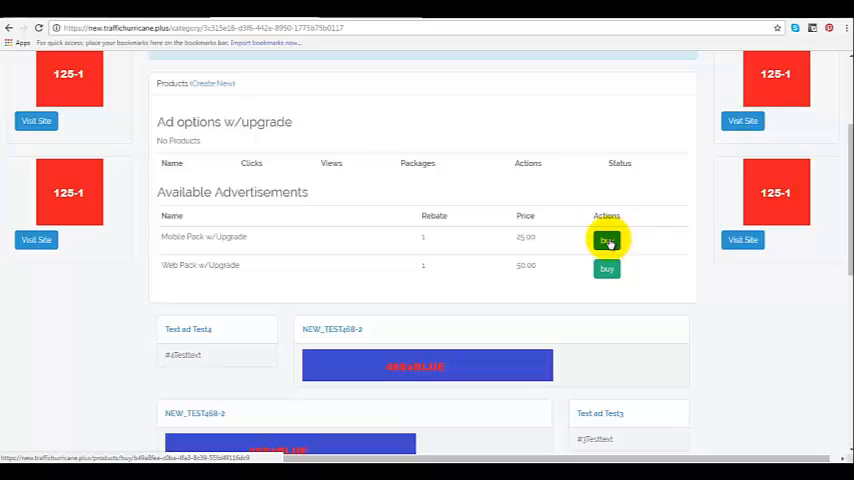
pyautogui.click(606, 238)
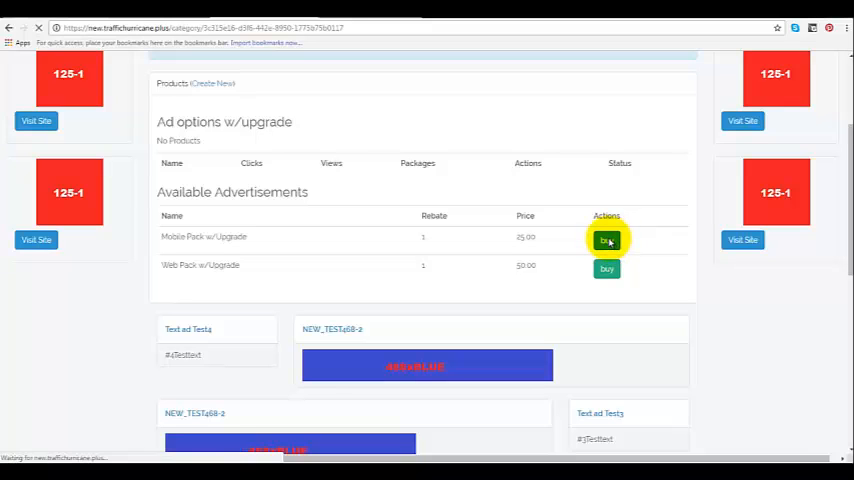
# - Continue to the Mobile Pack setup form and enter the title 'instant banner'
pyautogui.click(607, 240)
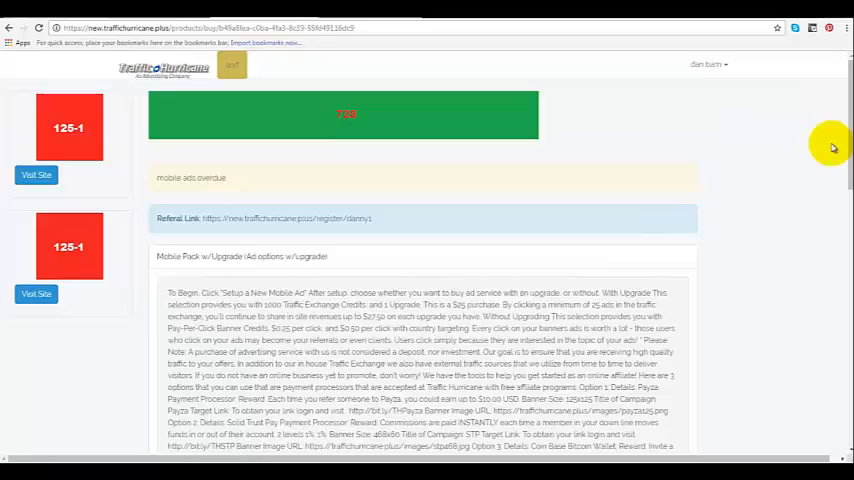
pyautogui.scroll(-3)
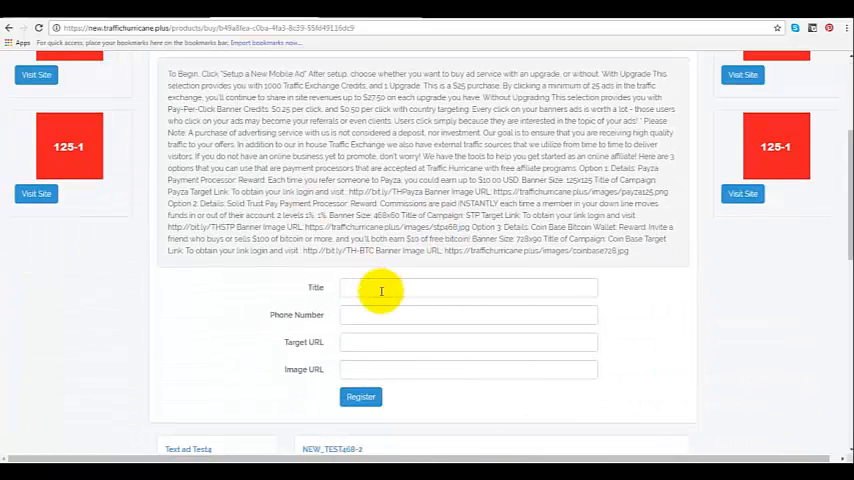
pyautogui.write('instant banner')
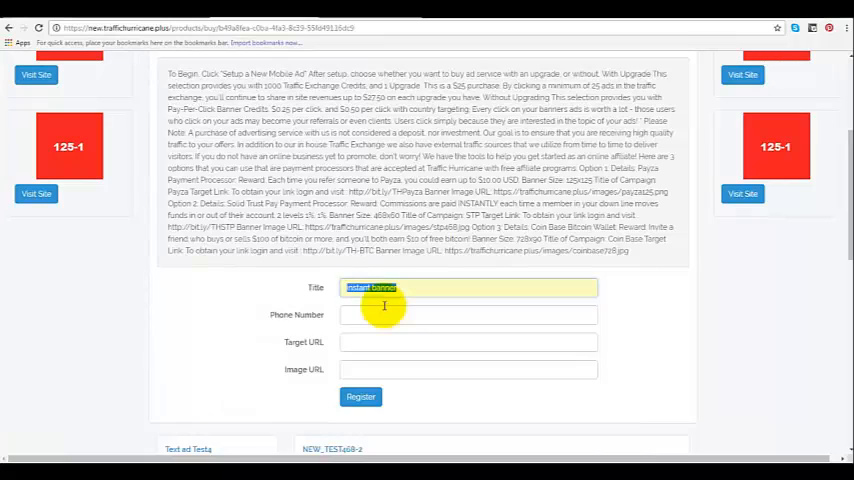
pyautogui.click(468, 315)
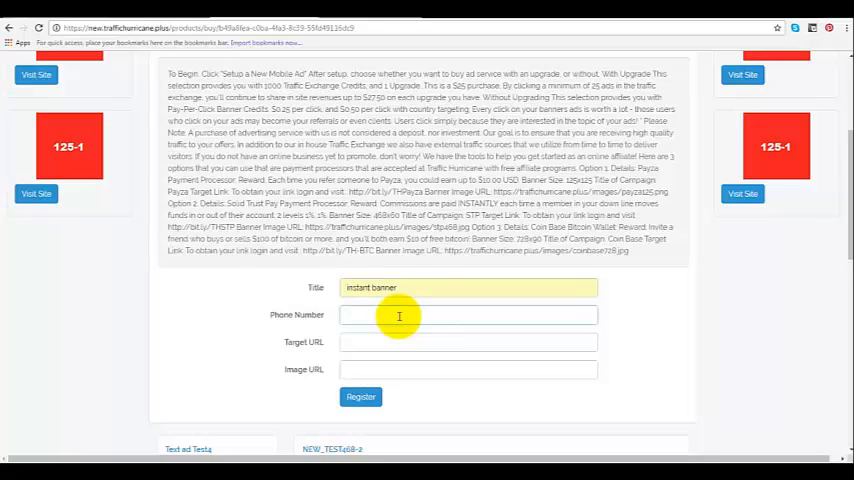
pyautogui.click(468, 315)
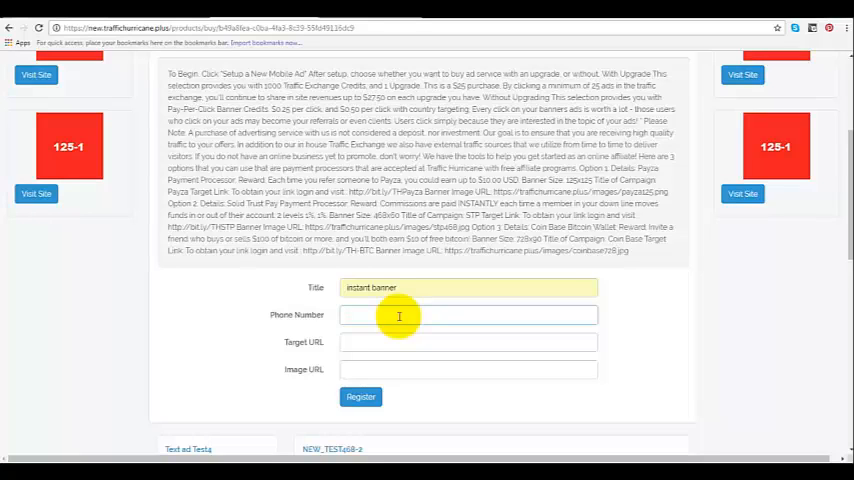
pyautogui.click(400, 315)
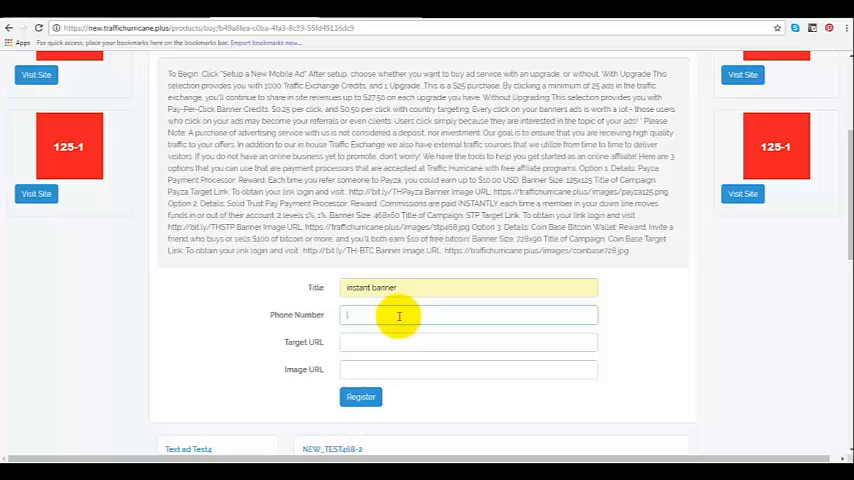
pyautogui.write('55')
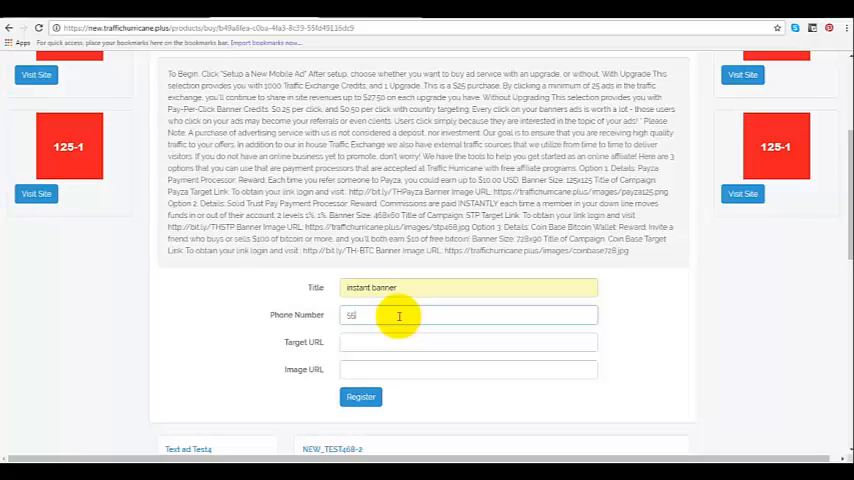
pyautogui.write('555-555-5555')
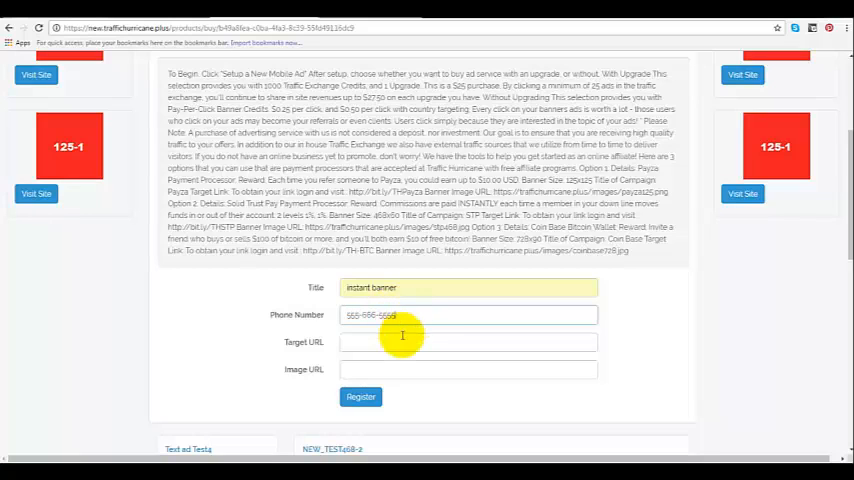
pyautogui.click(407, 342)
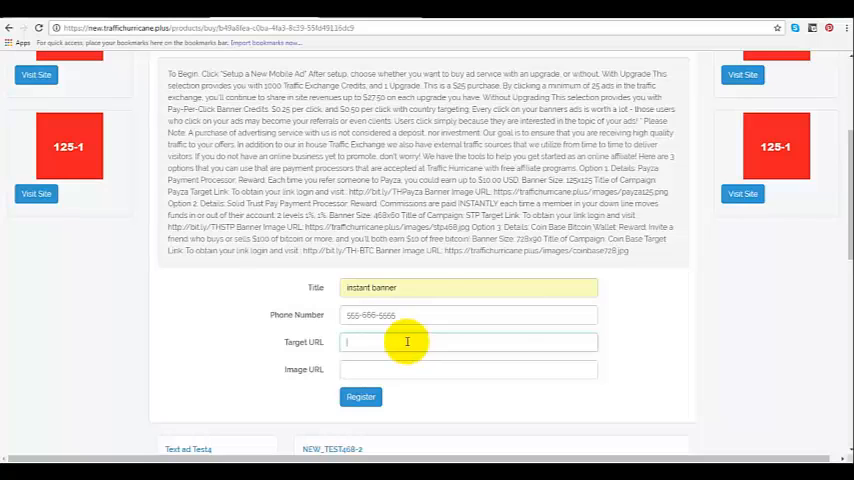
pyautogui.write('http://instantbannercreator.com')
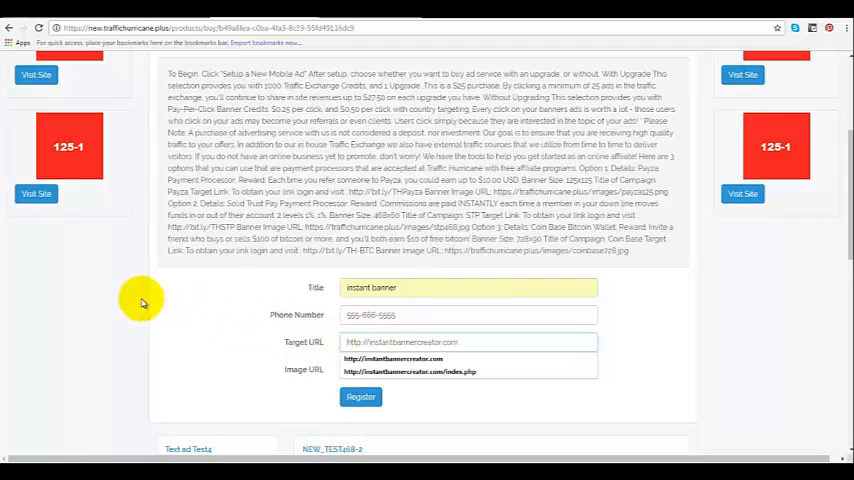
pyautogui.moveTo(79, 333)
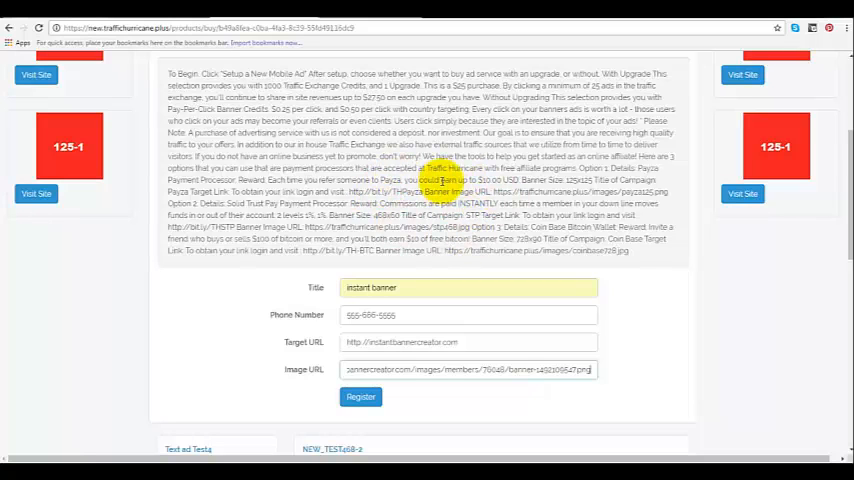
pyautogui.moveTo(443, 188)
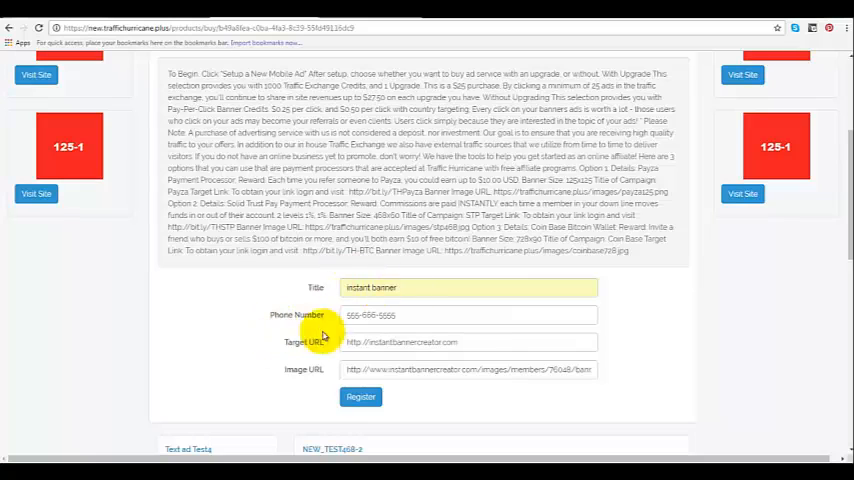
pyautogui.click(414, 317)
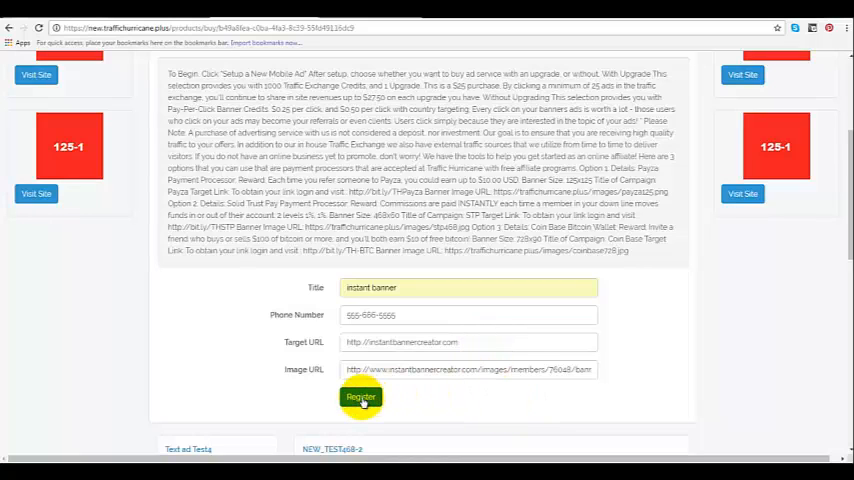
# - Register the mobile ad, then scroll down to the payment processor options
pyautogui.click(361, 397)
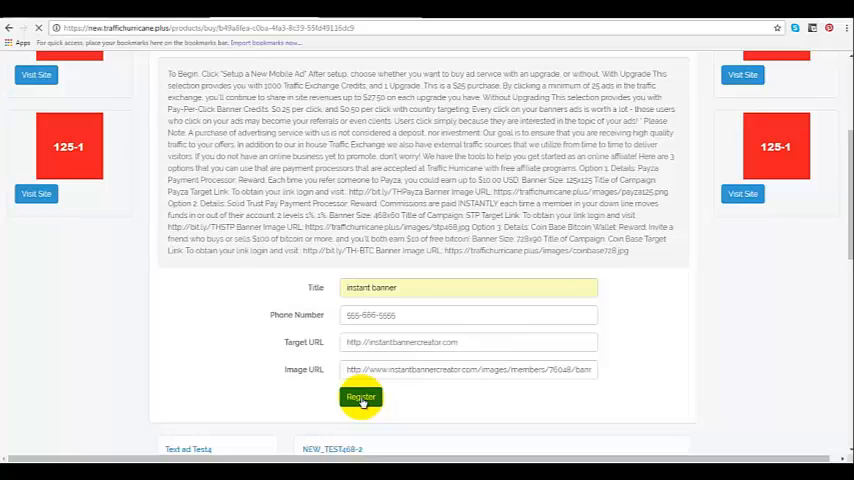
pyautogui.click(361, 397)
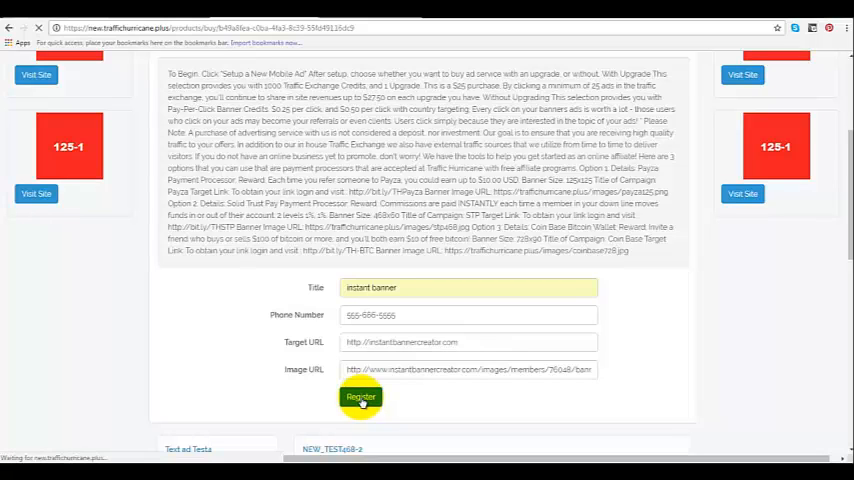
pyautogui.click(361, 397)
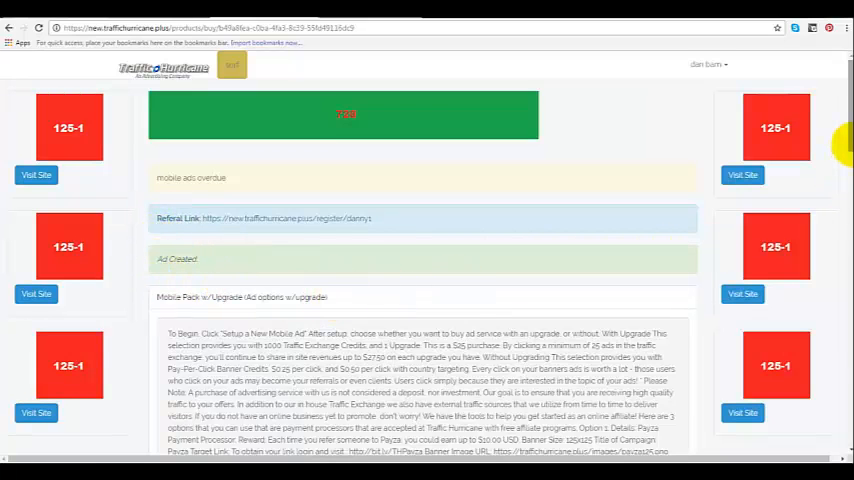
pyautogui.scroll(-3)
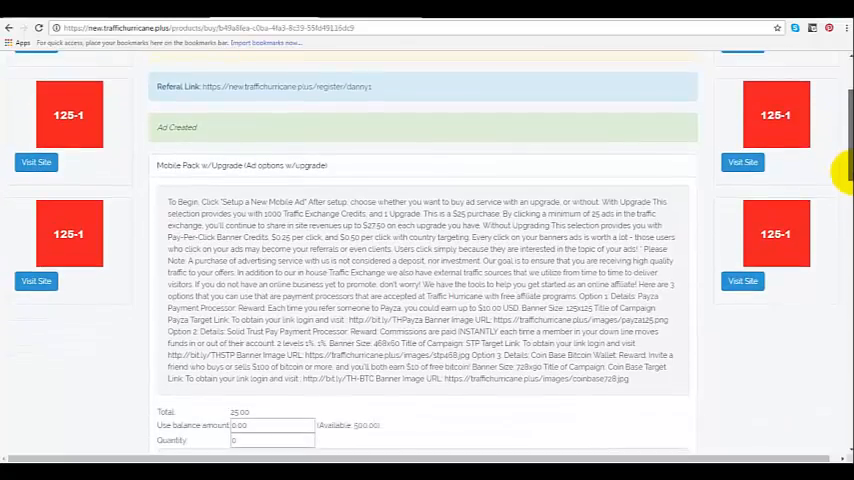
pyautogui.scroll(-3)
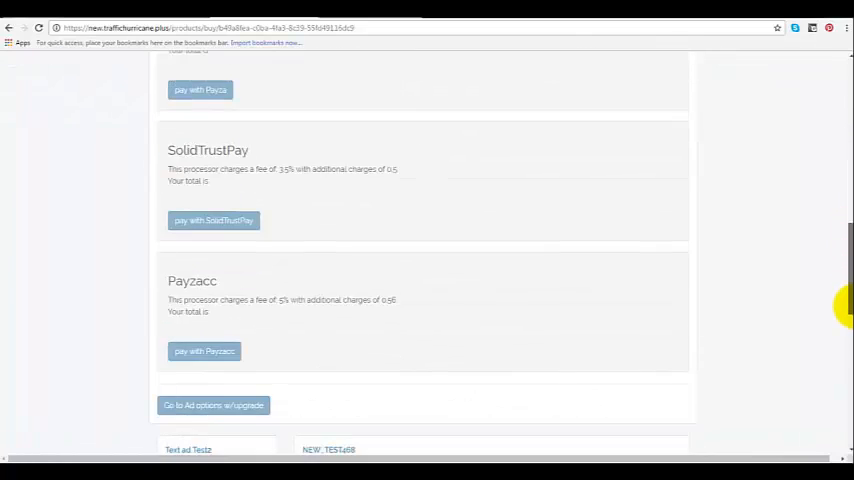
pyautogui.scroll(-3)
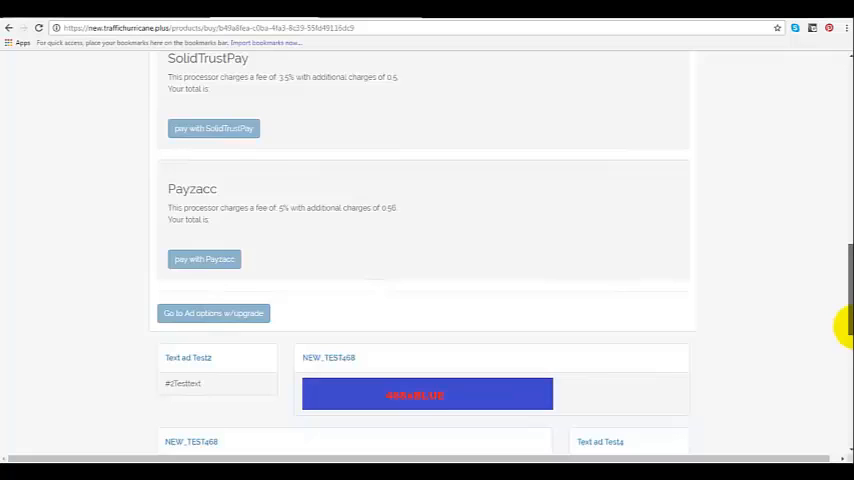
pyautogui.scroll(-3)
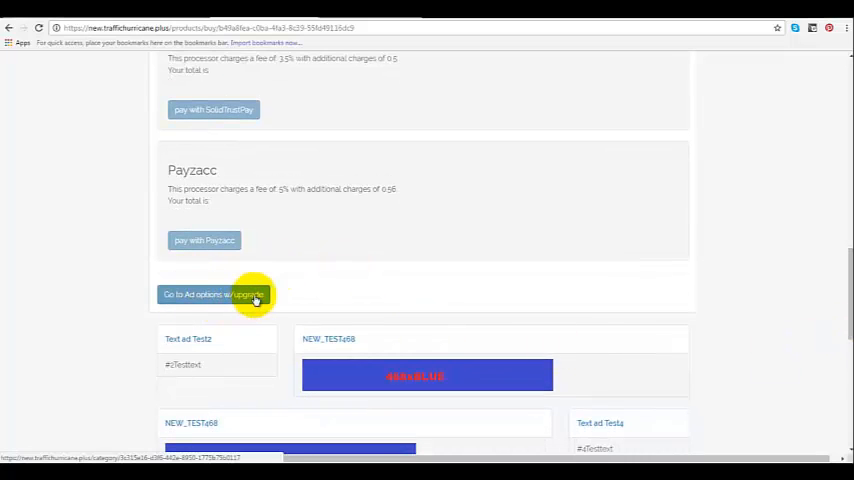
# - Go to Ad options w/upgrade and view the instant banner ad with its TEST 125 banner
pyautogui.click(213, 294)
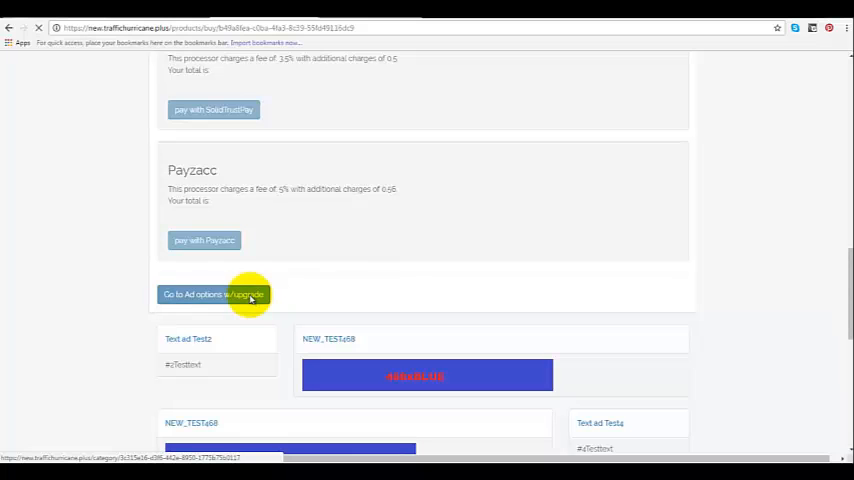
pyautogui.click(214, 293)
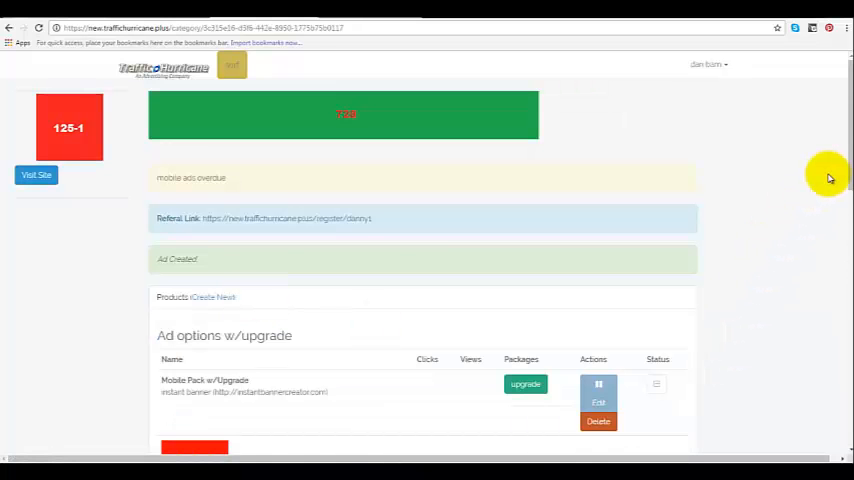
pyautogui.scroll(-3)
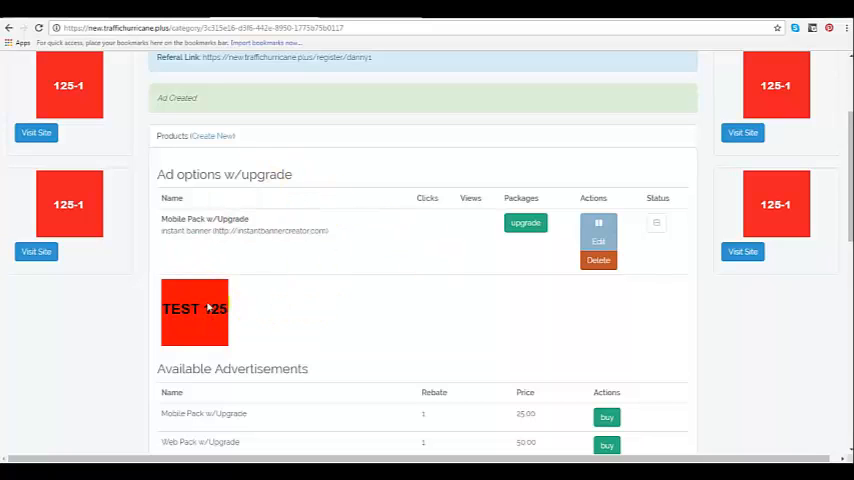
pyautogui.moveTo(337, 252)
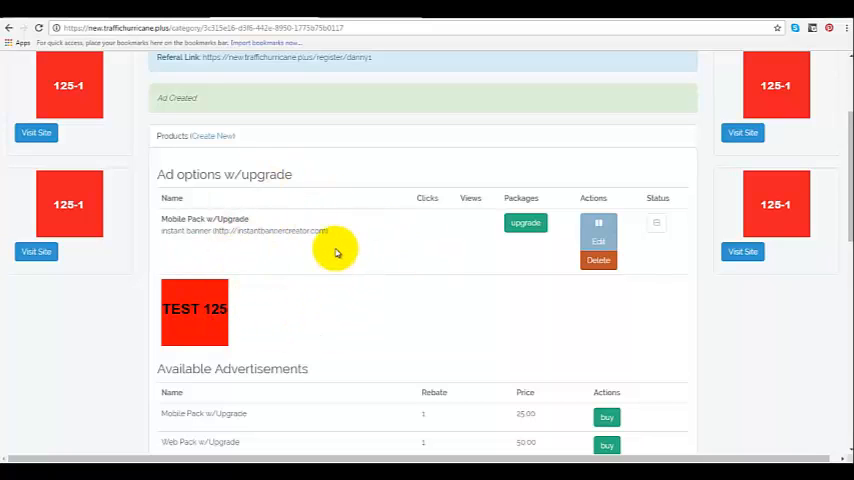
pyautogui.moveTo(368, 245)
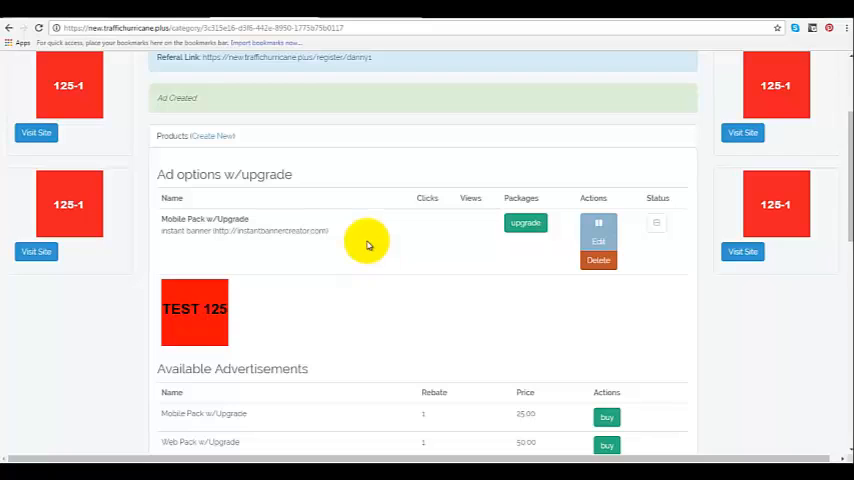
pyautogui.moveTo(291, 261)
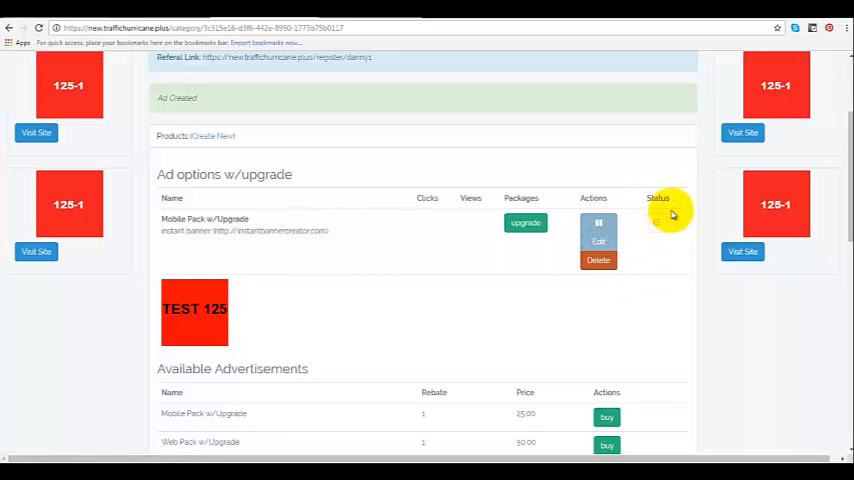
pyautogui.moveTo(673, 254)
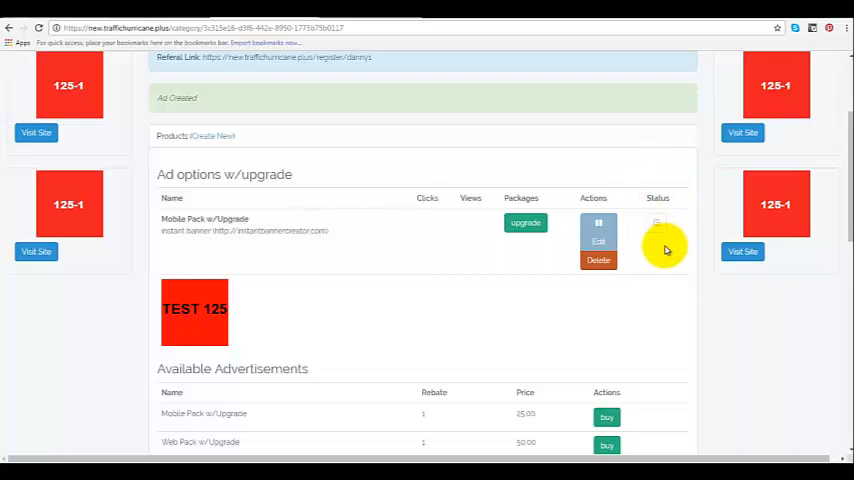
pyautogui.moveTo(651, 250)
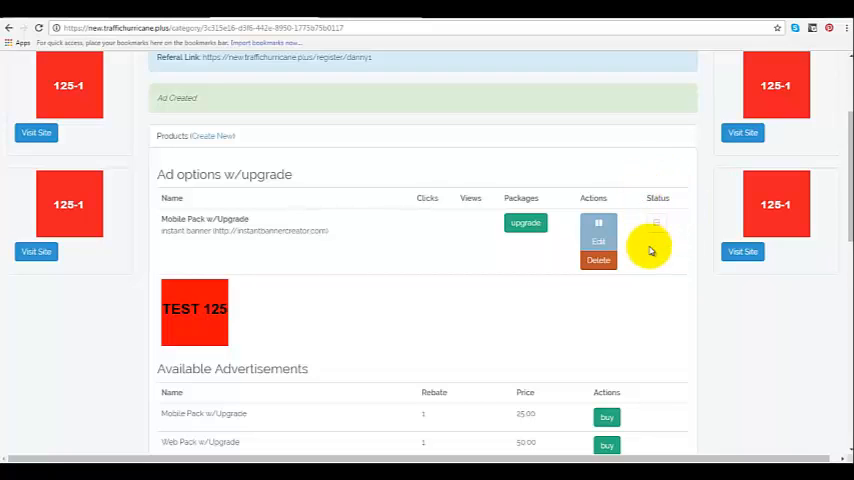